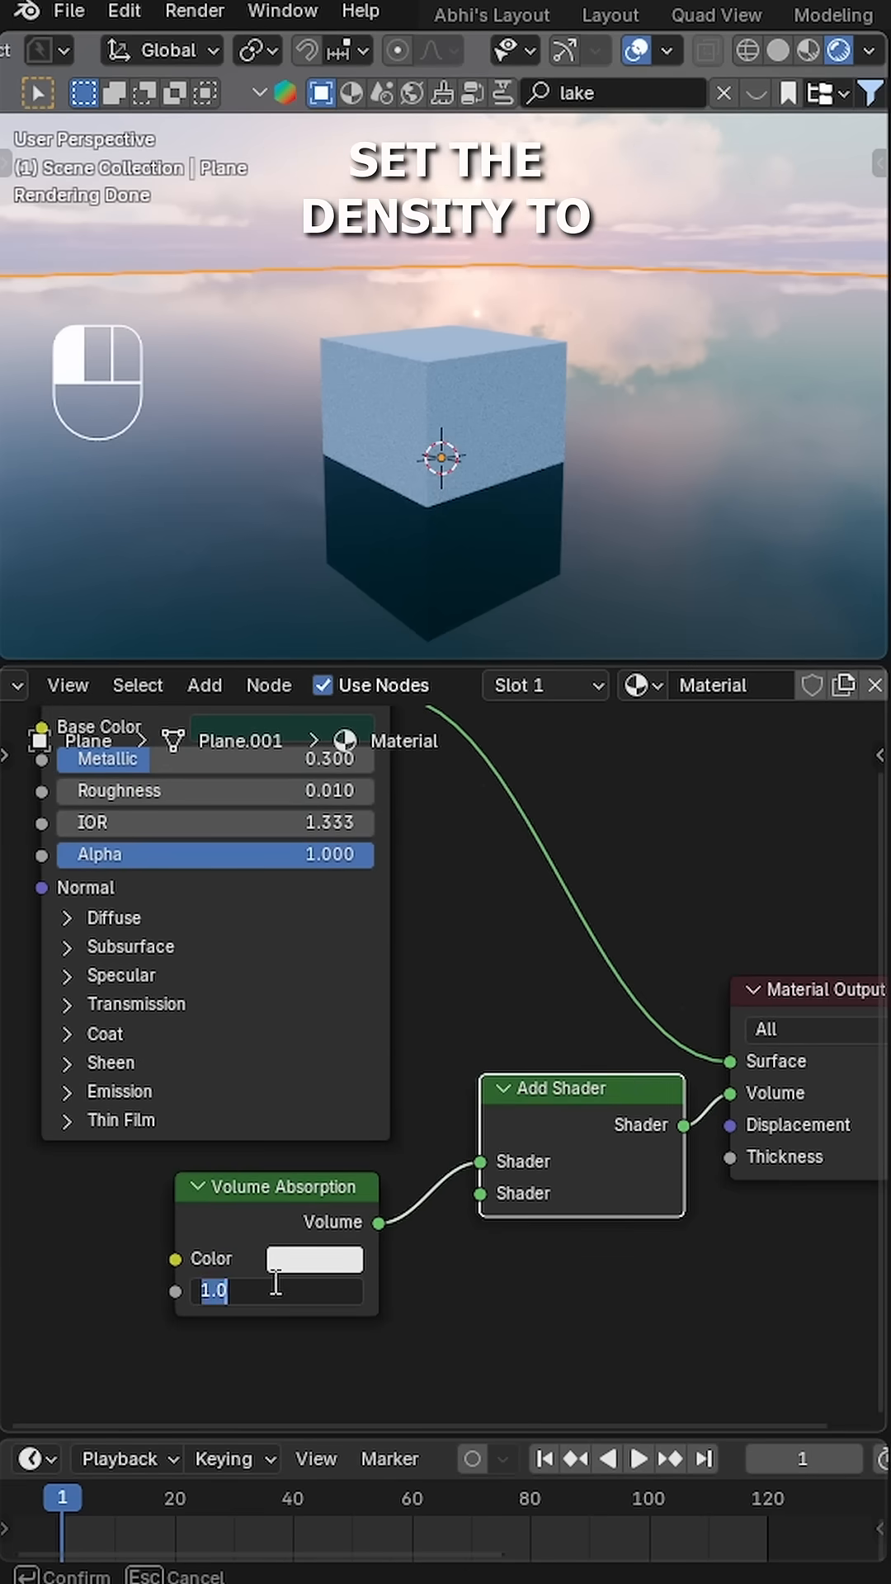
Confirm volume absorption density 1.4 and set the Emission strength to 0.035.
left_click(314, 1260)
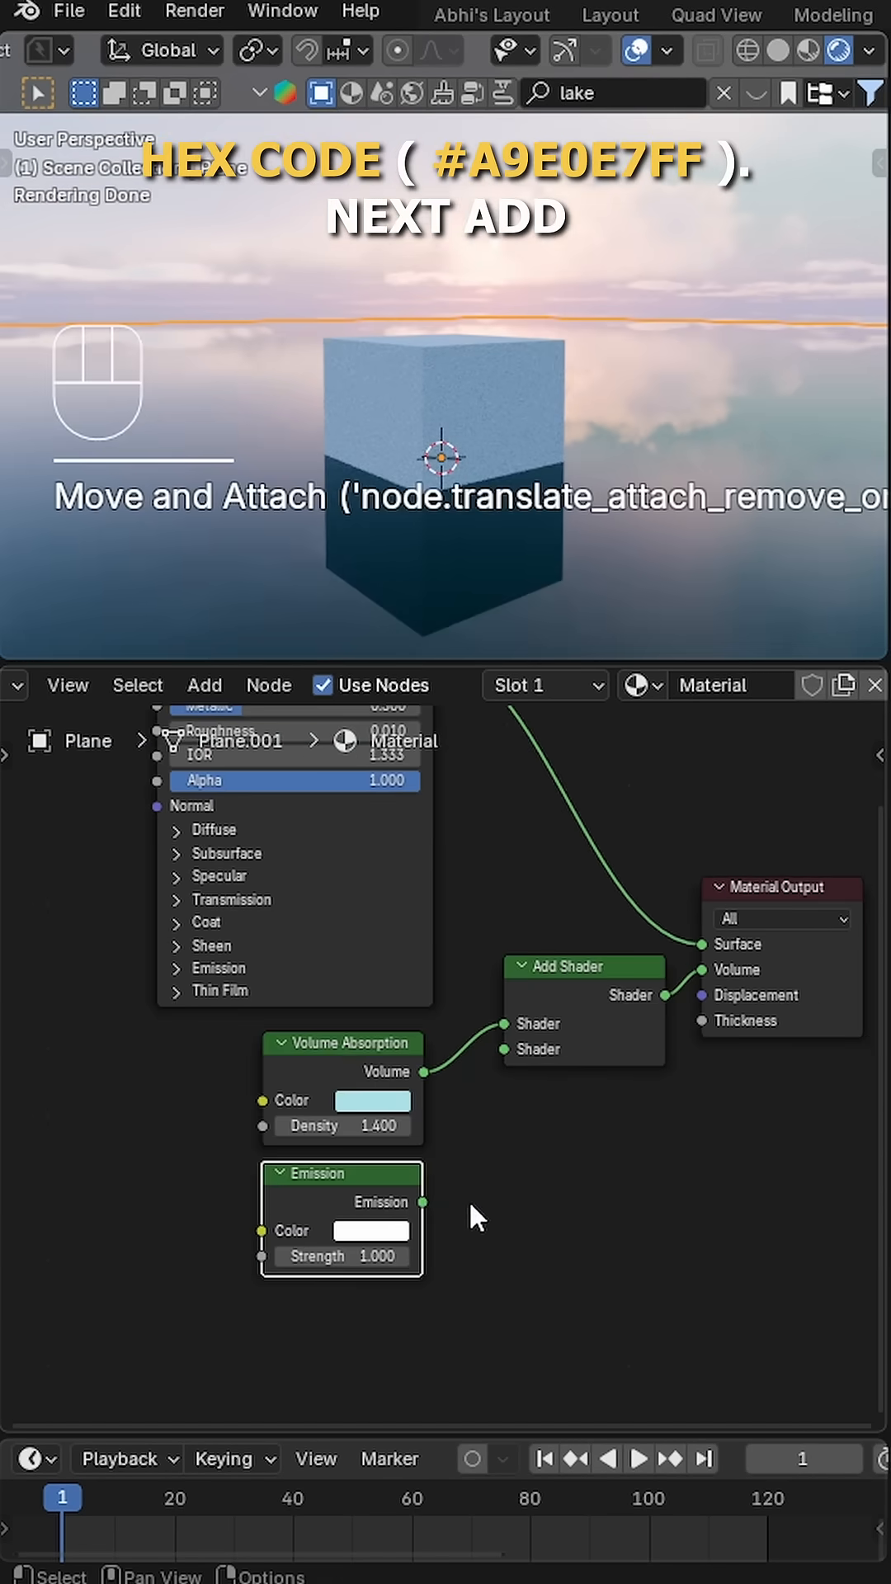
type(".035")
type("2.")
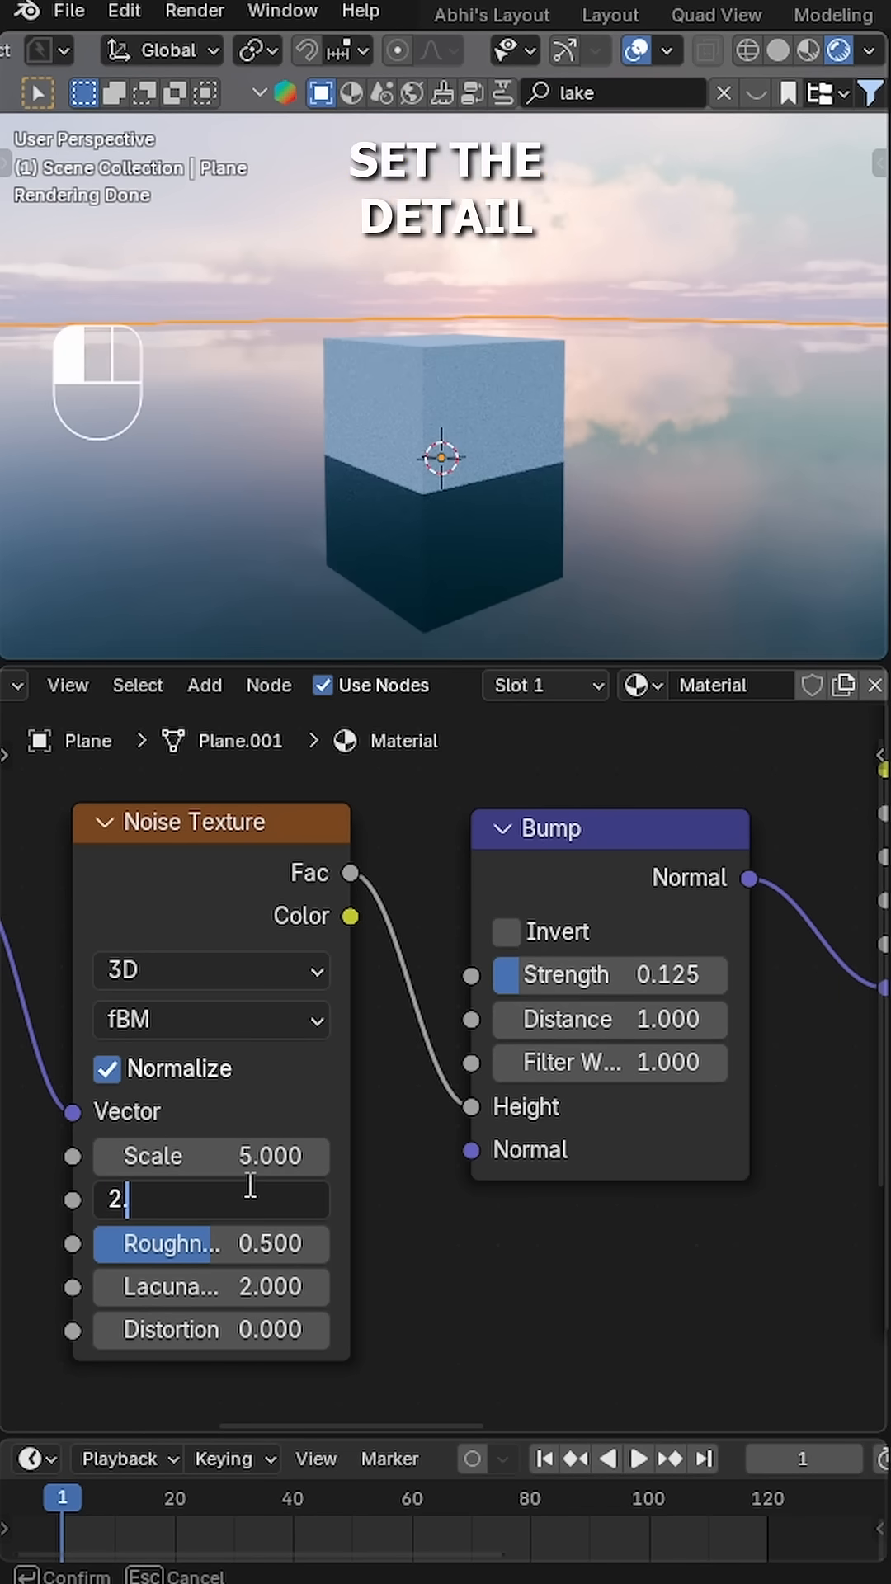
Enter the noise scale and detail values, then switch the Noise Texture to 4D.
type("13")
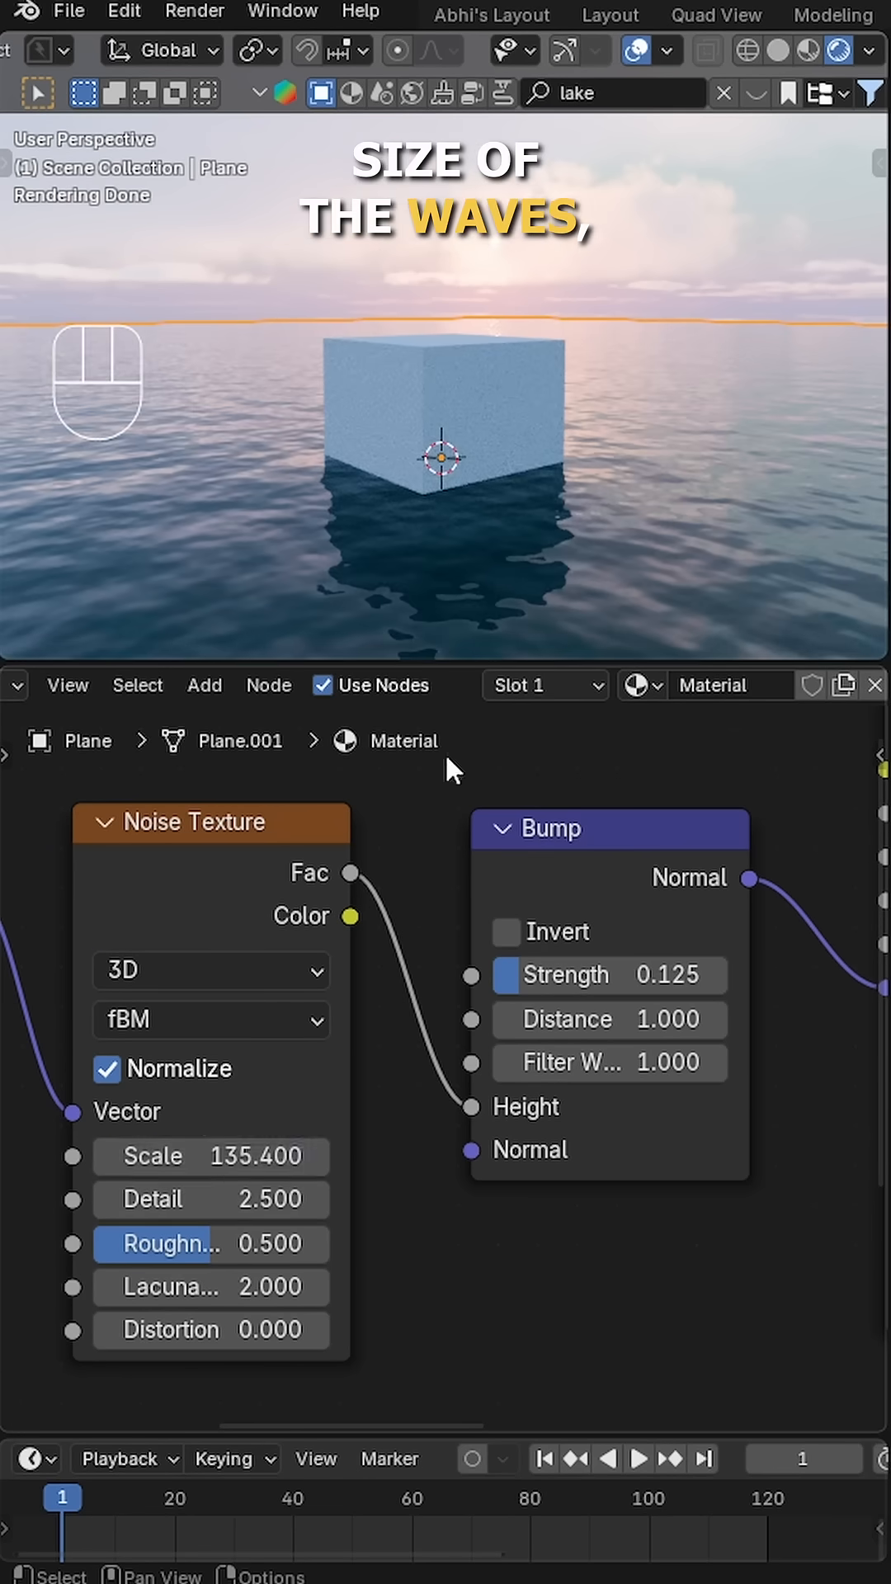
left_click(210, 970)
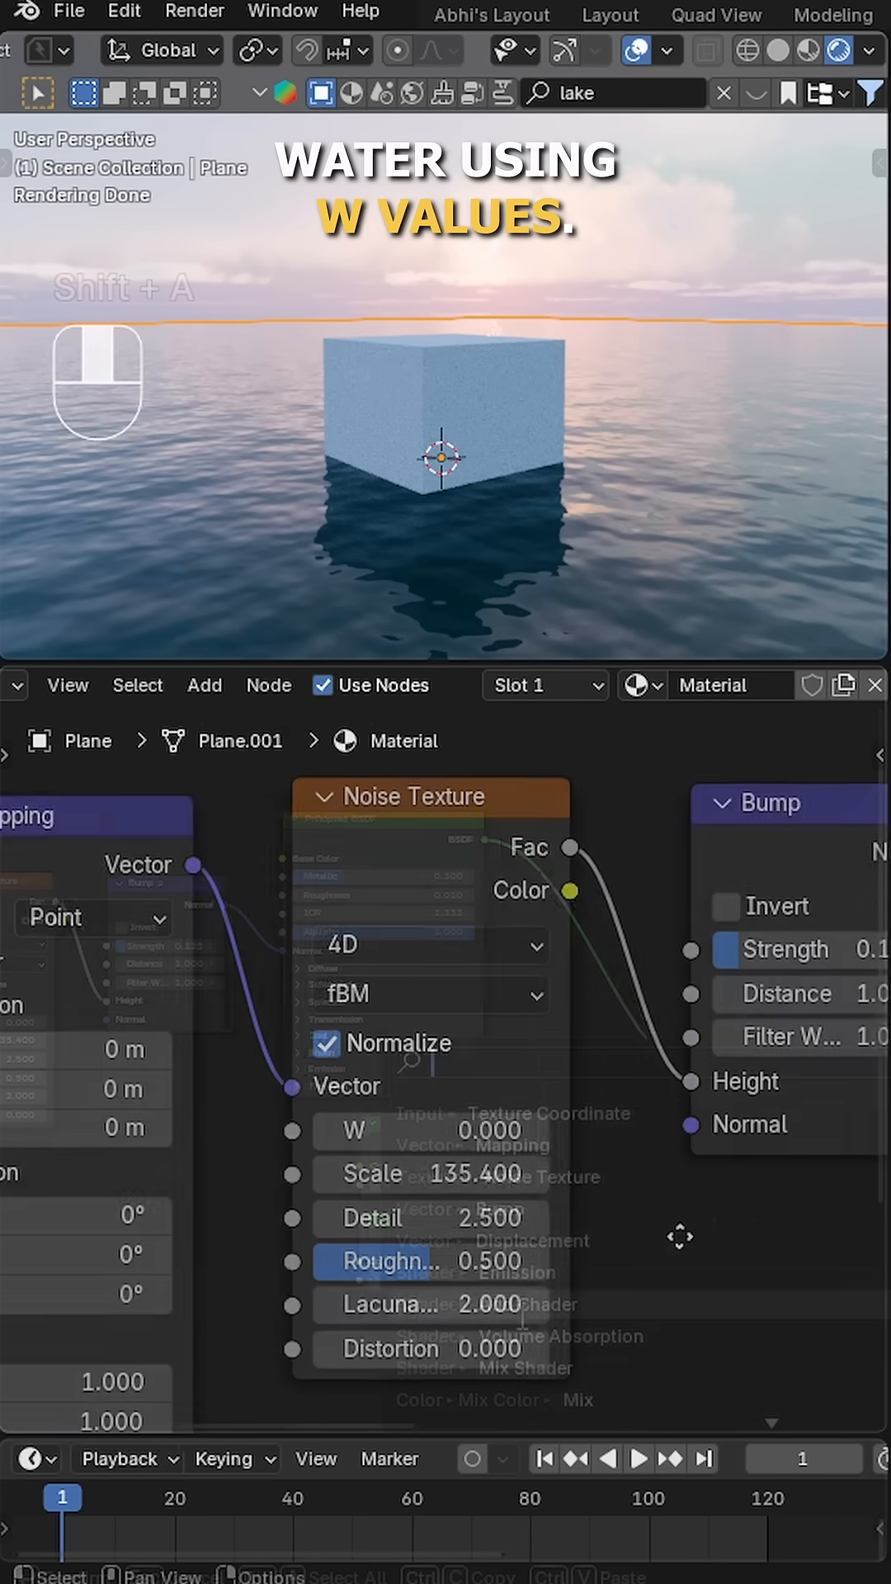
Zoom out and link the Noise Texture Fac output to the Displacement Height input.
left_click_drag(376, 1255, 684, 1010)
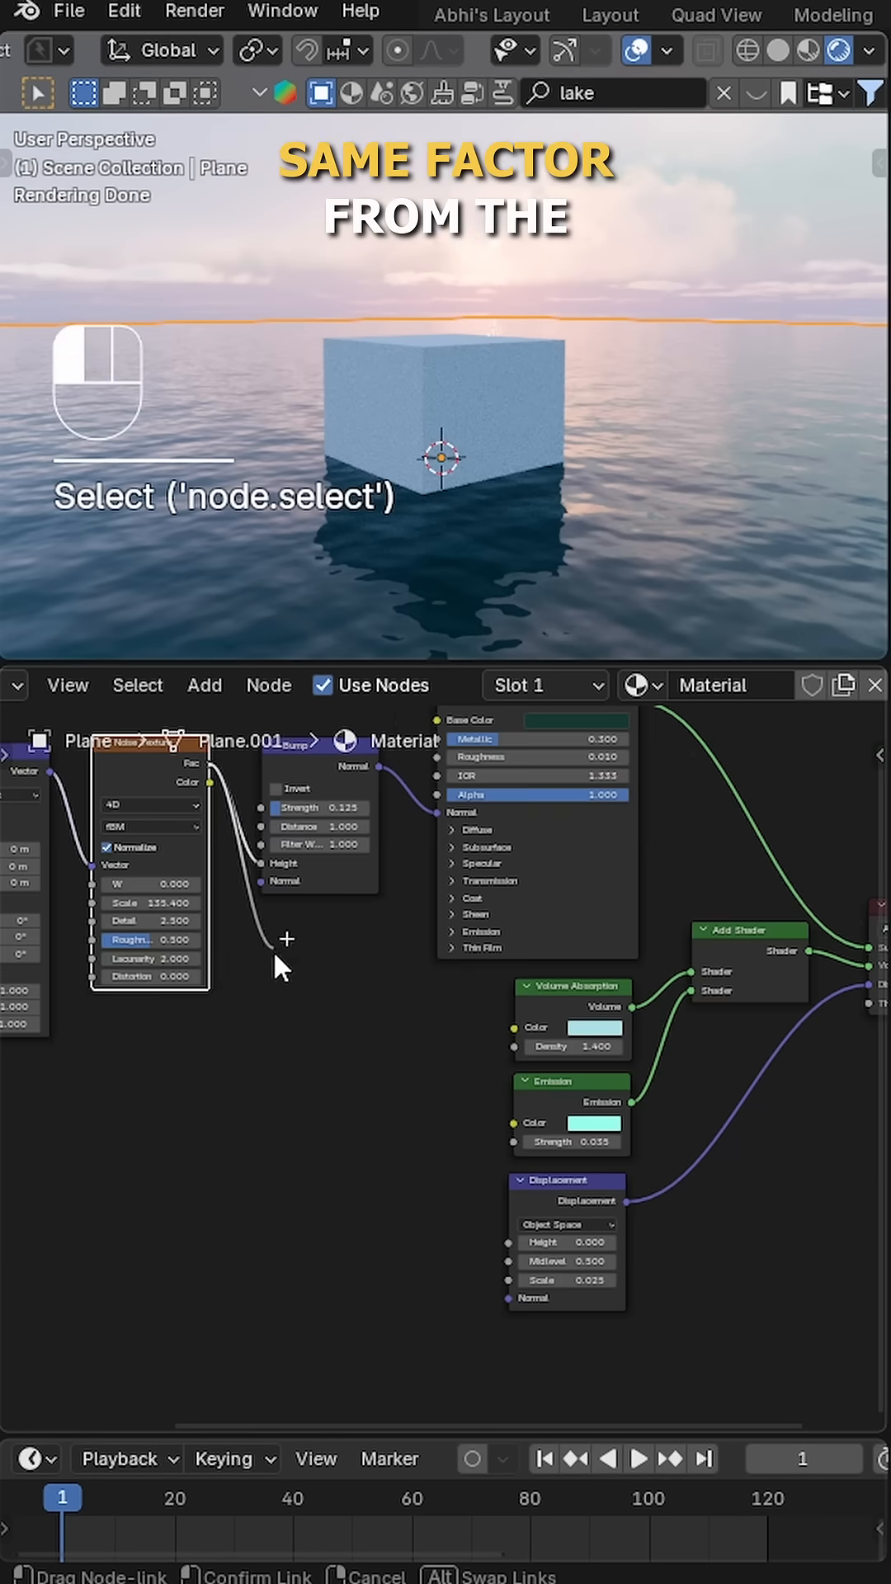
left_click_drag(286, 940, 510, 1242)
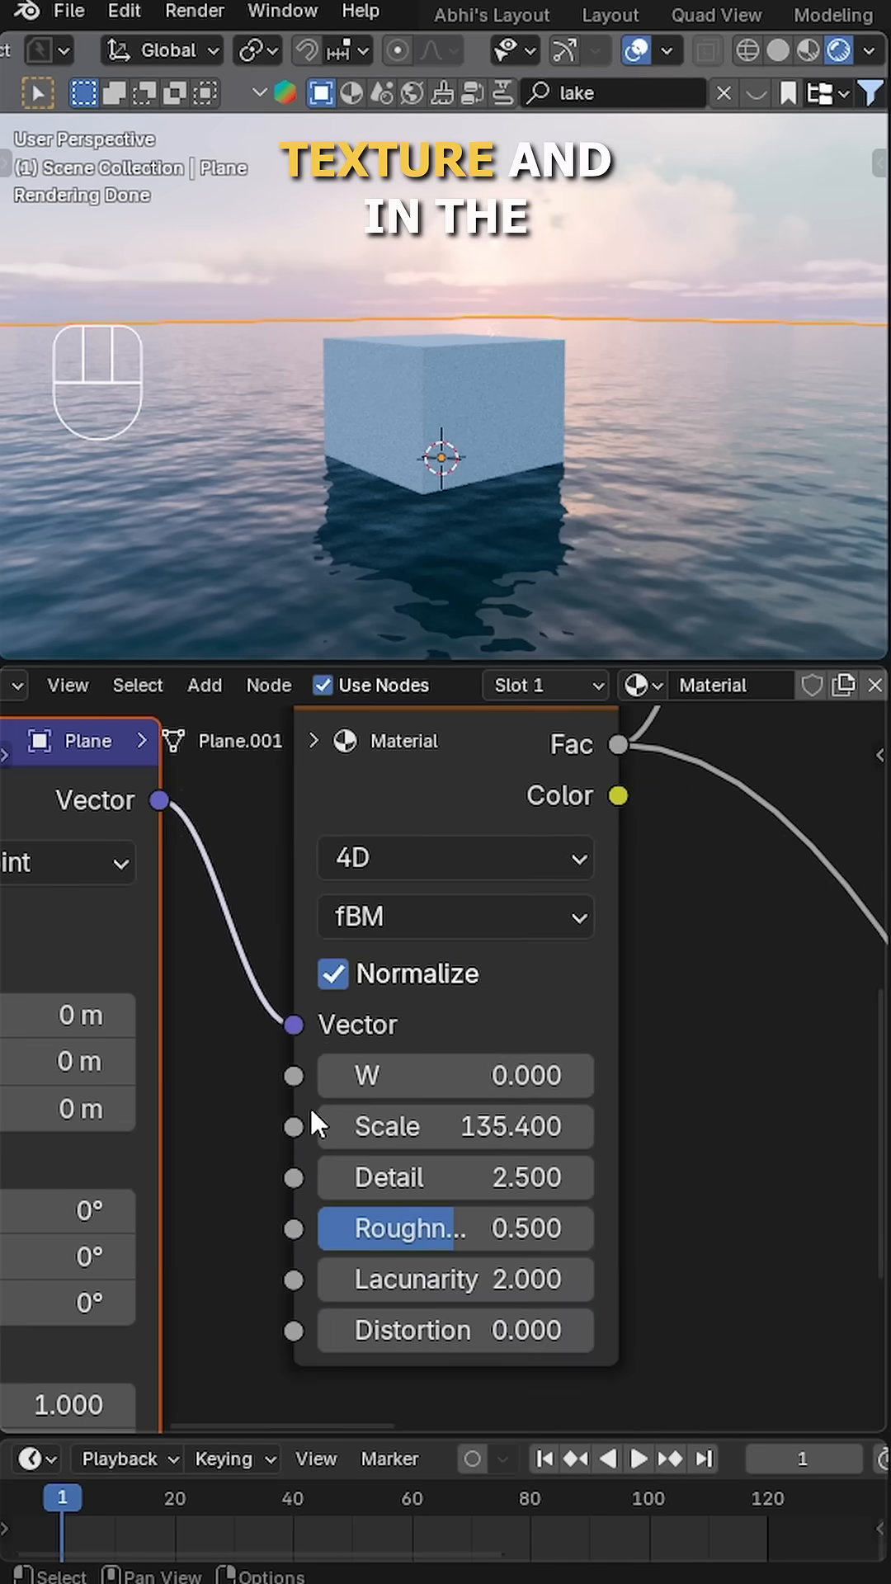
Drive the Noise Texture W value with the expression #frame/8000.
type("#frame/")
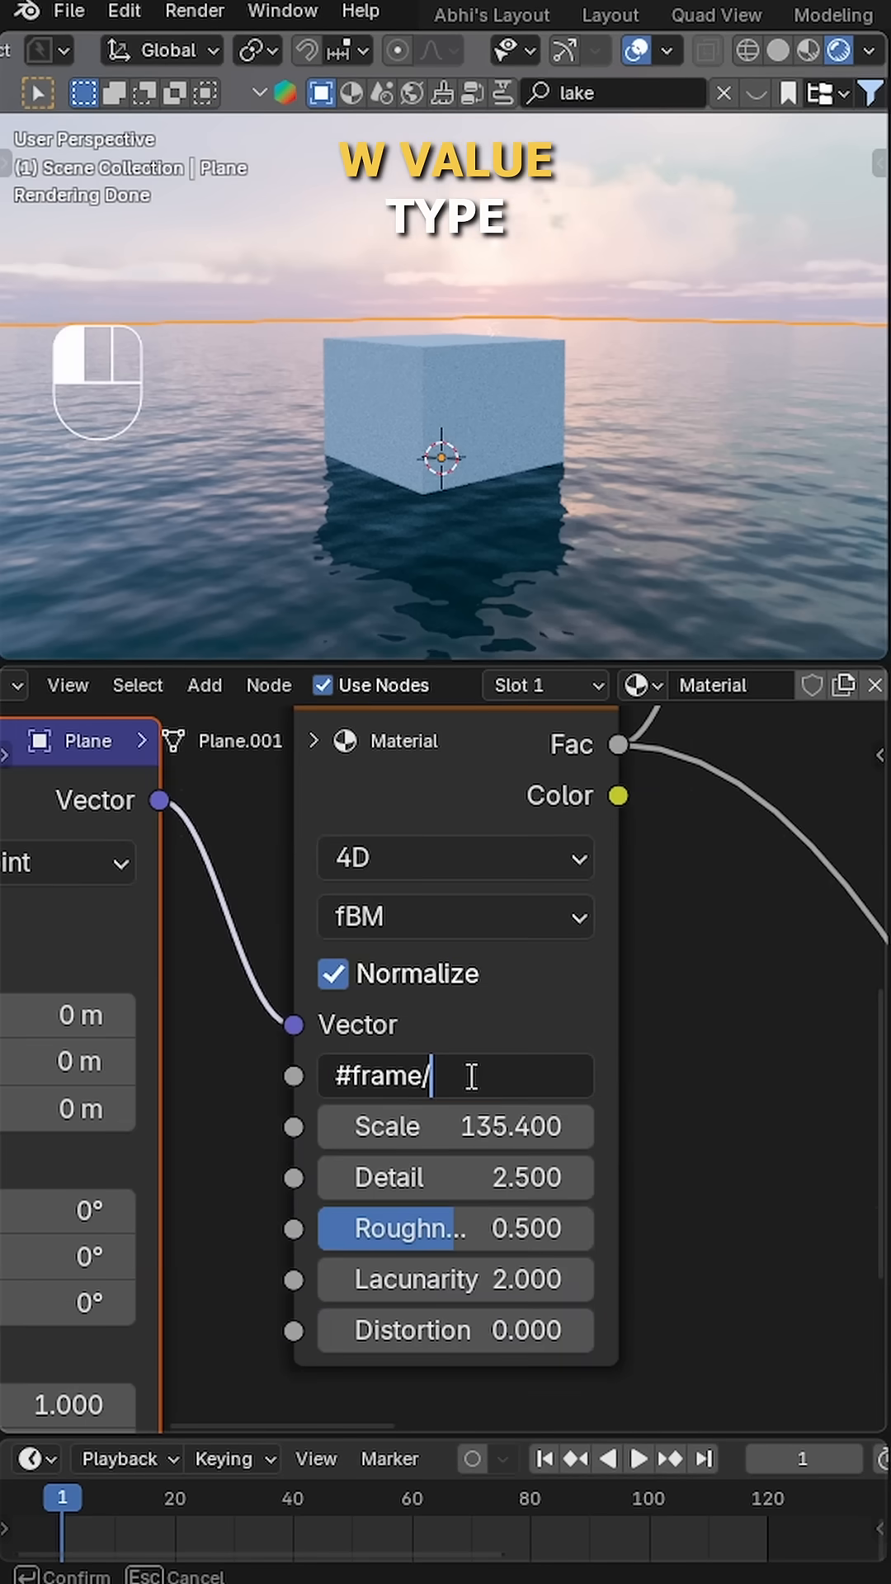
type("/8000")
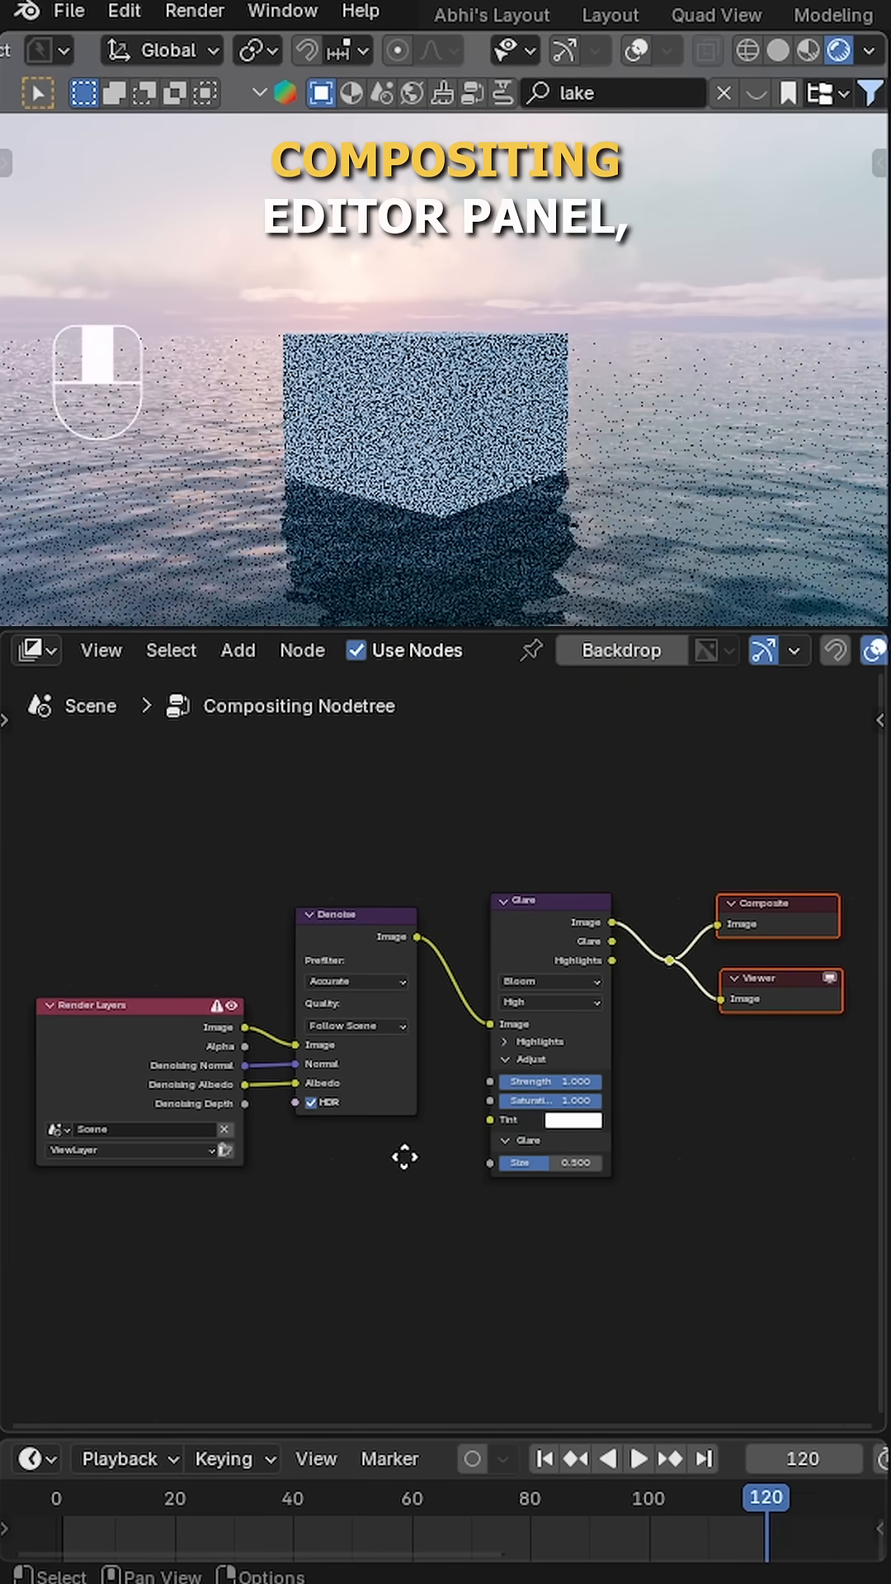
Complete the Render Layers → Denoise → Bloom Glare → Composite/Viewer node chain.
left_click(510, 837)
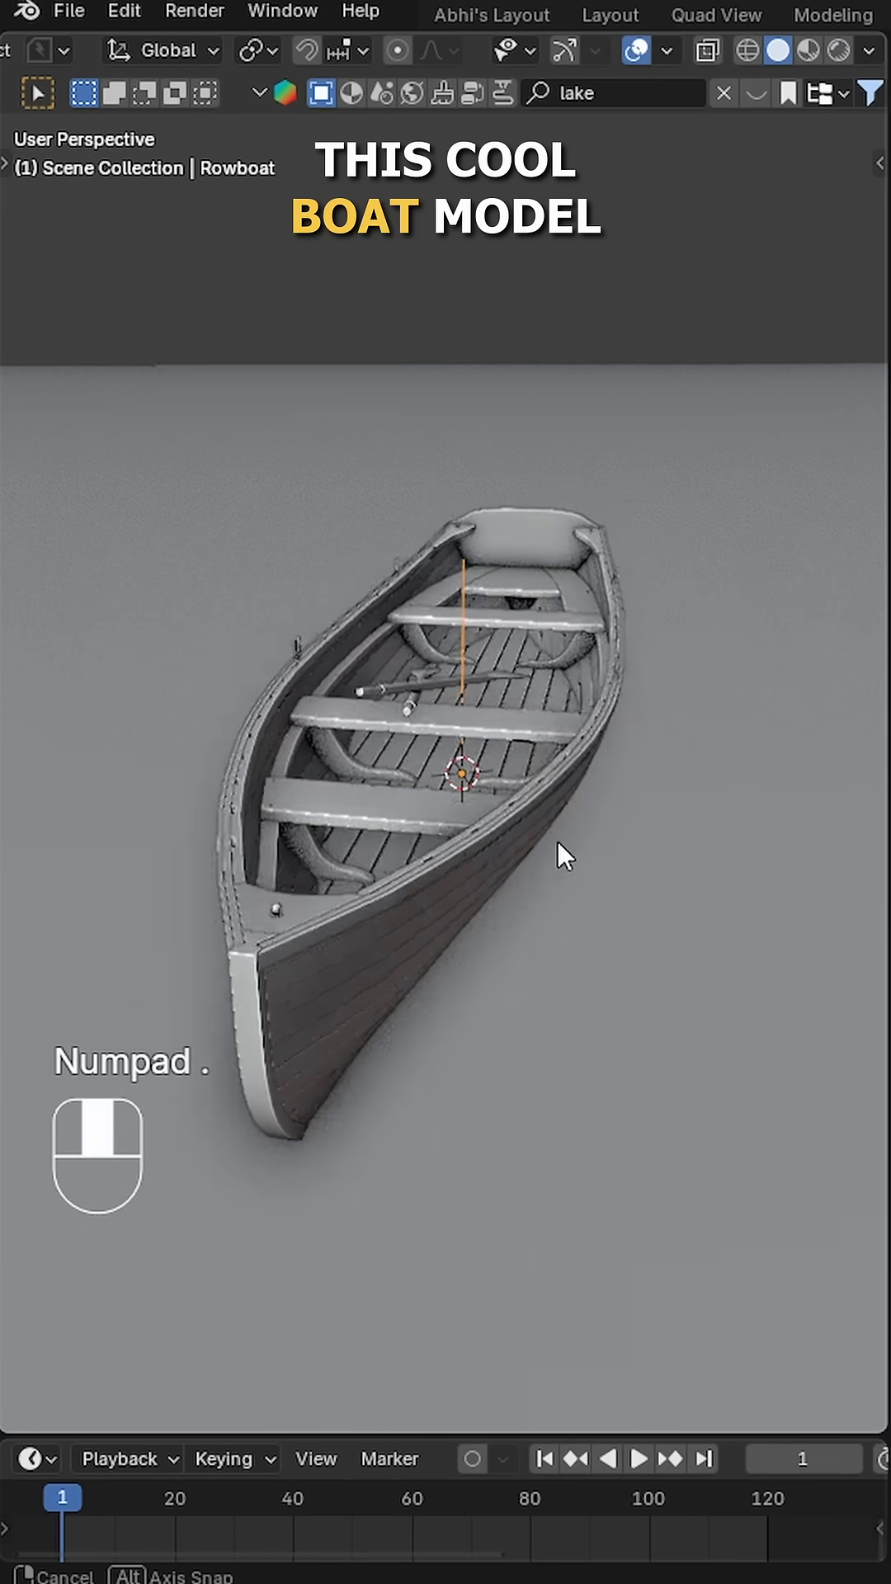
Keyframe focal length 20 mm at frame 1 and 27 mm at frame 120, then enable depth of field.
left_click(638, 1458)
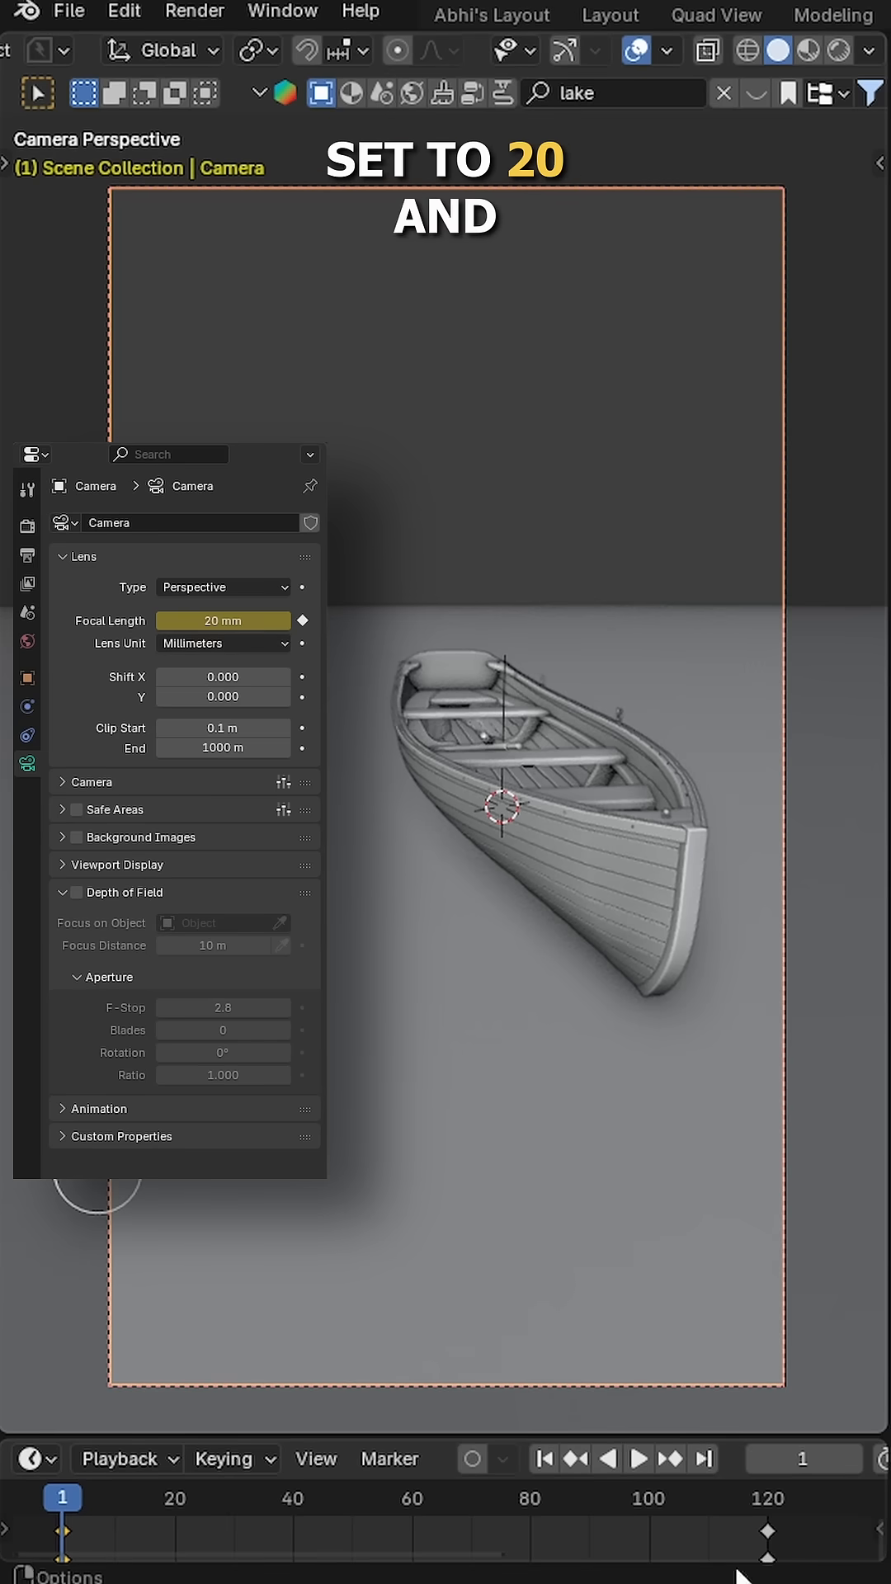
left_click(707, 1458)
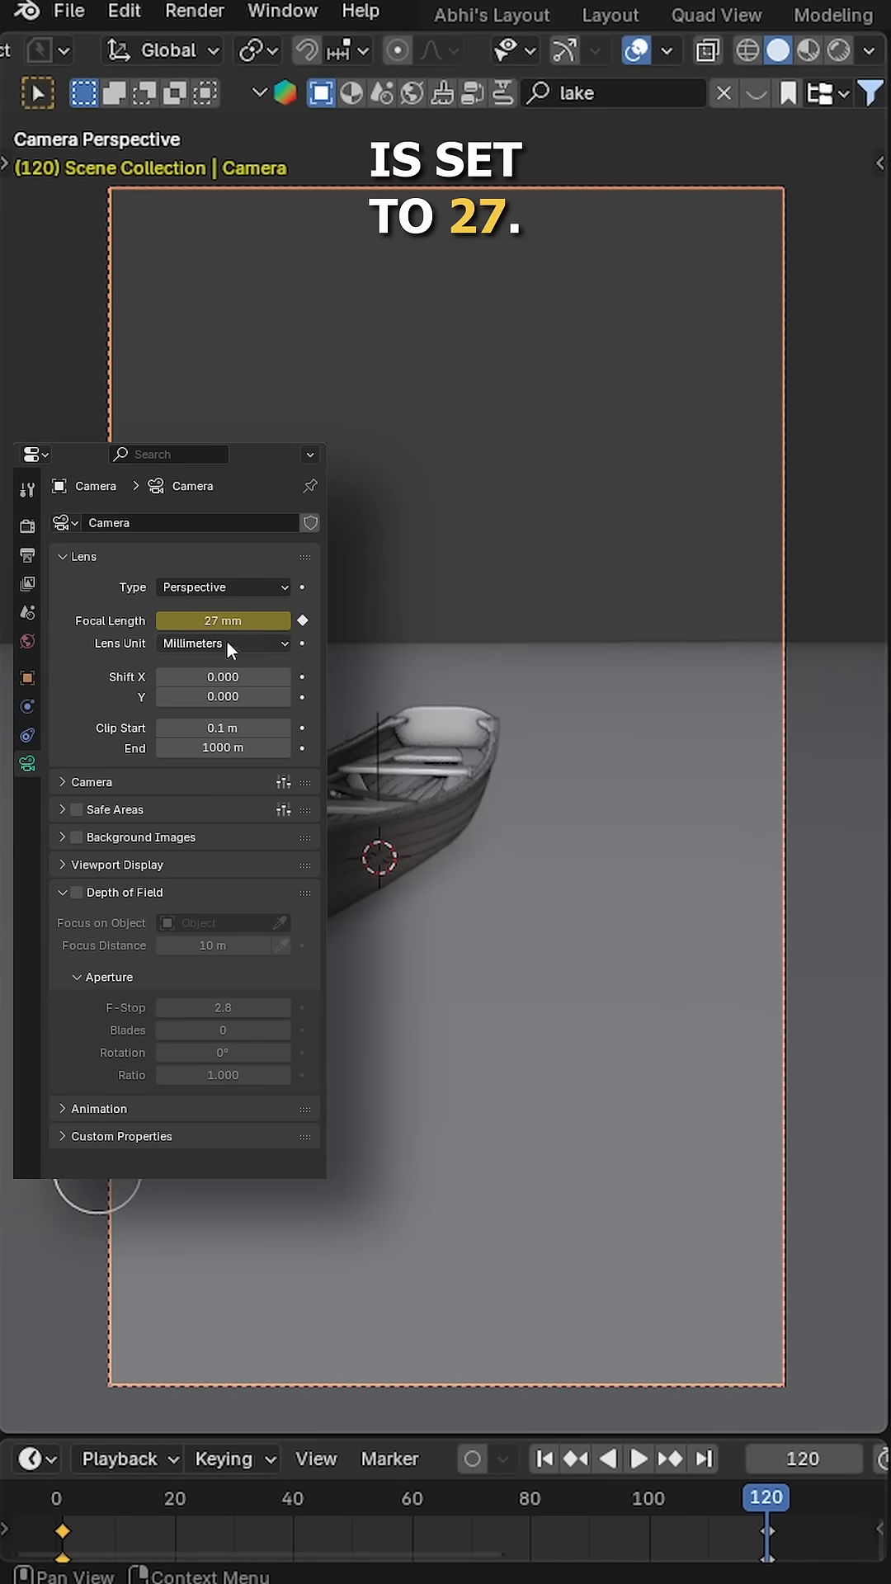
left_click(73, 893)
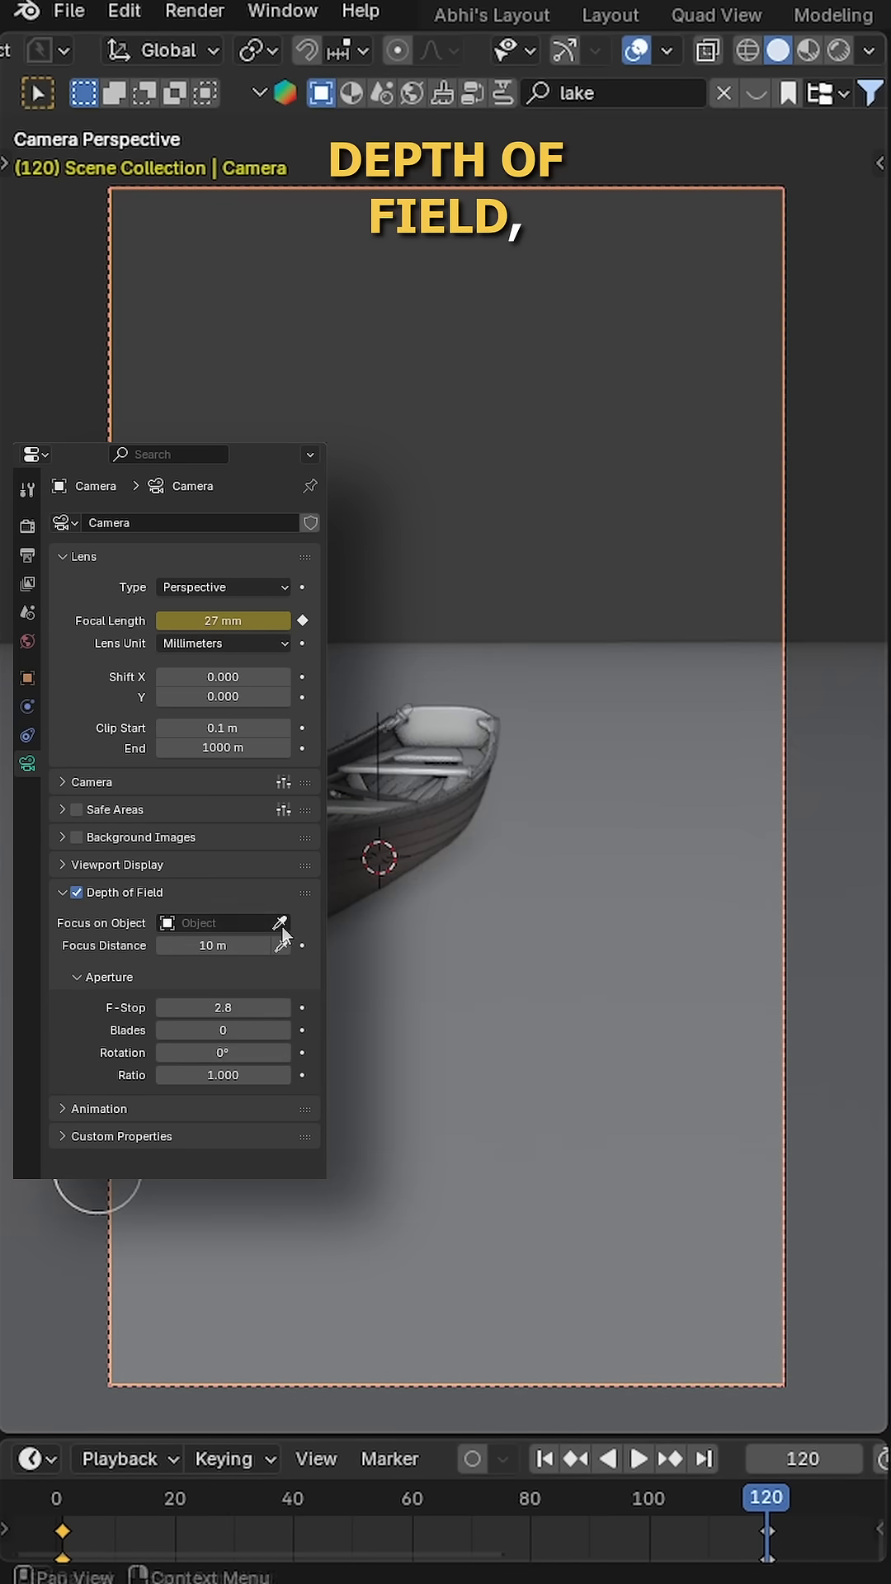